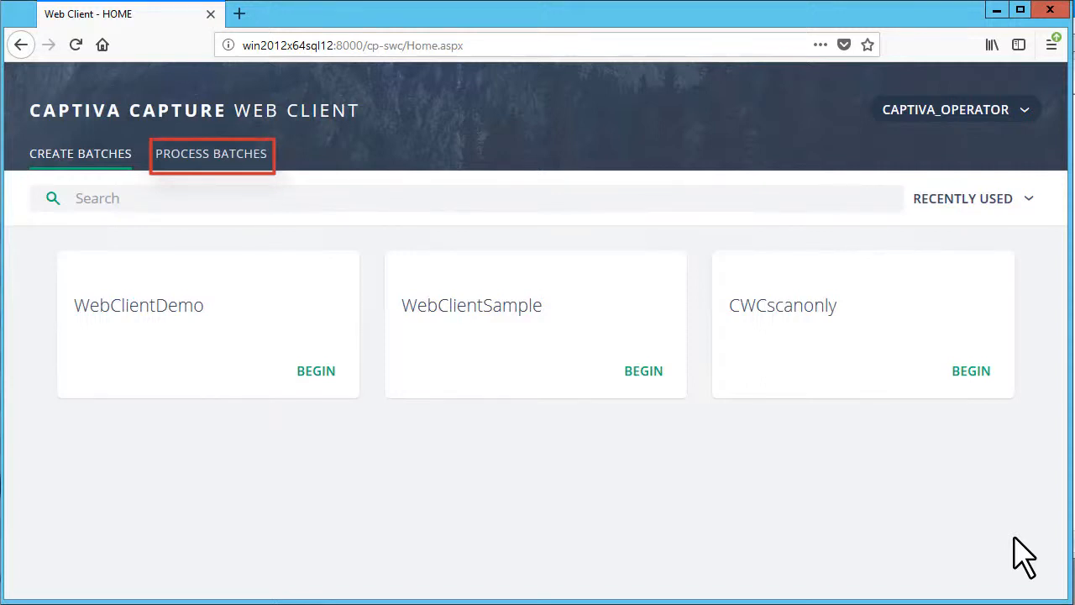
mouse_move(235, 159)
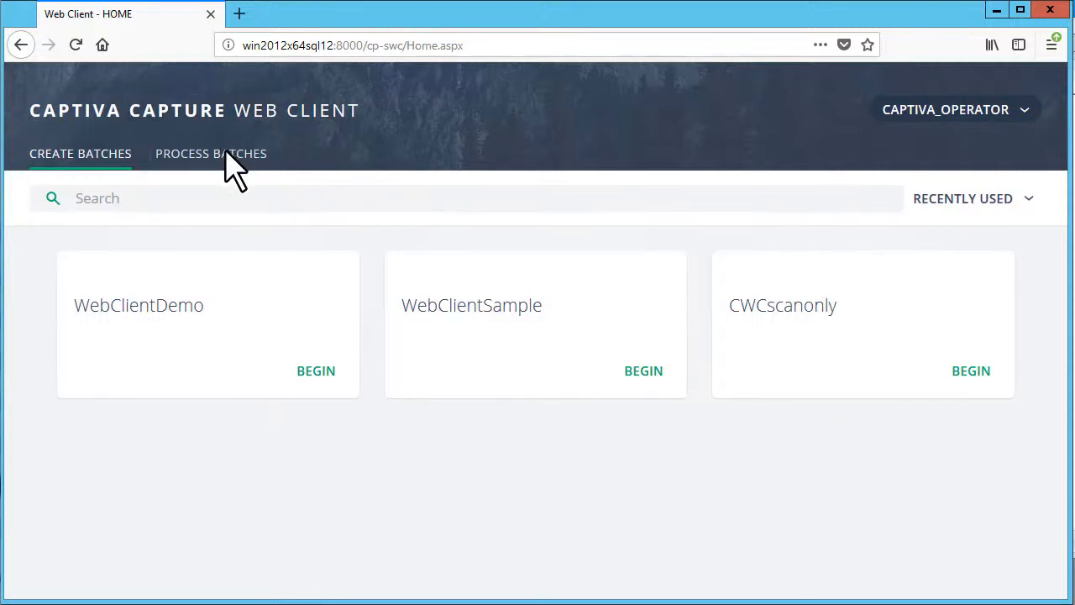
Show the Process Batches list with four waiting batches, including Batch_339_80.
left_click(211, 153)
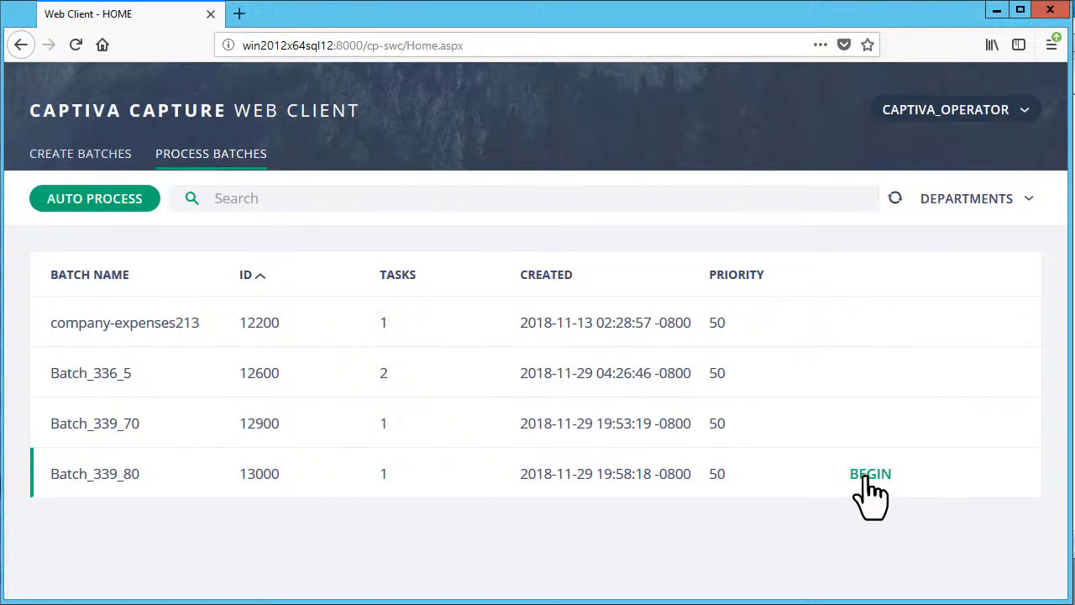
Begin Batch_339_80, import its single AR expense report page, and continue to Organize.
left_click(870, 473)
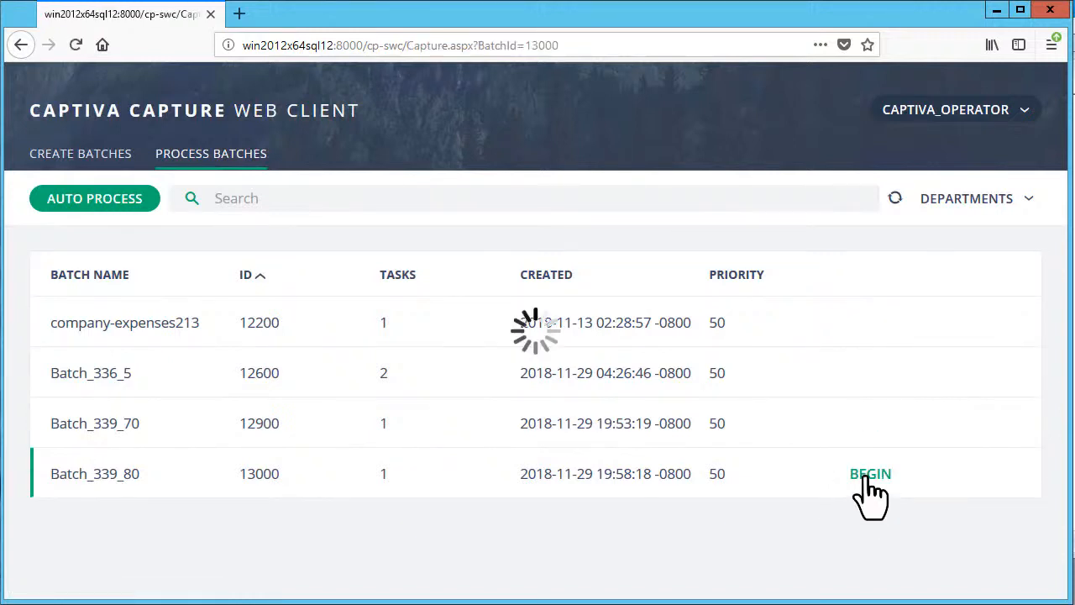
left_click(870, 474)
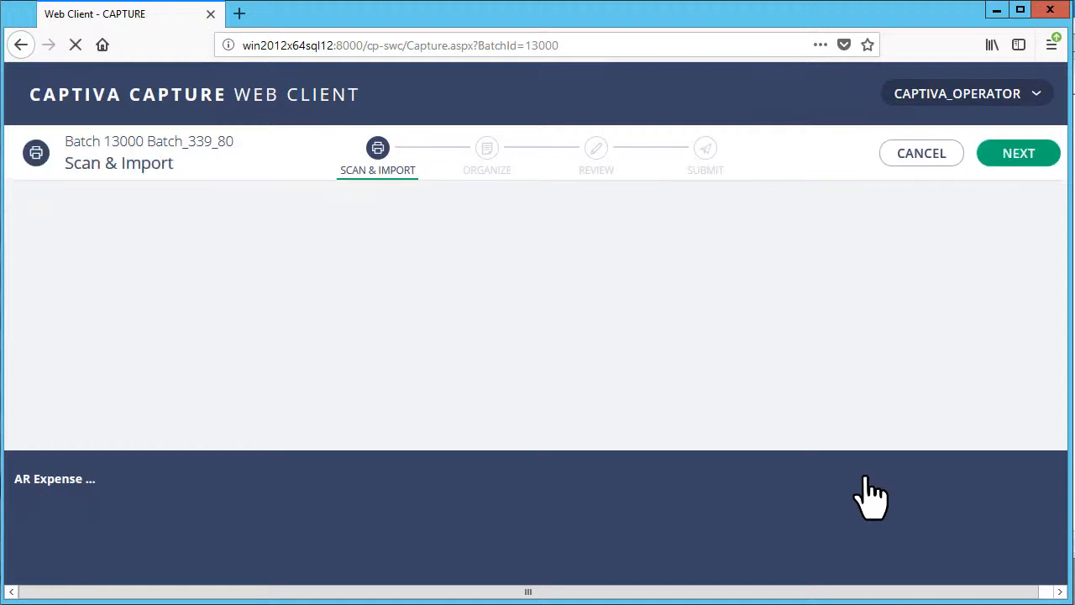
left_click(1018, 153)
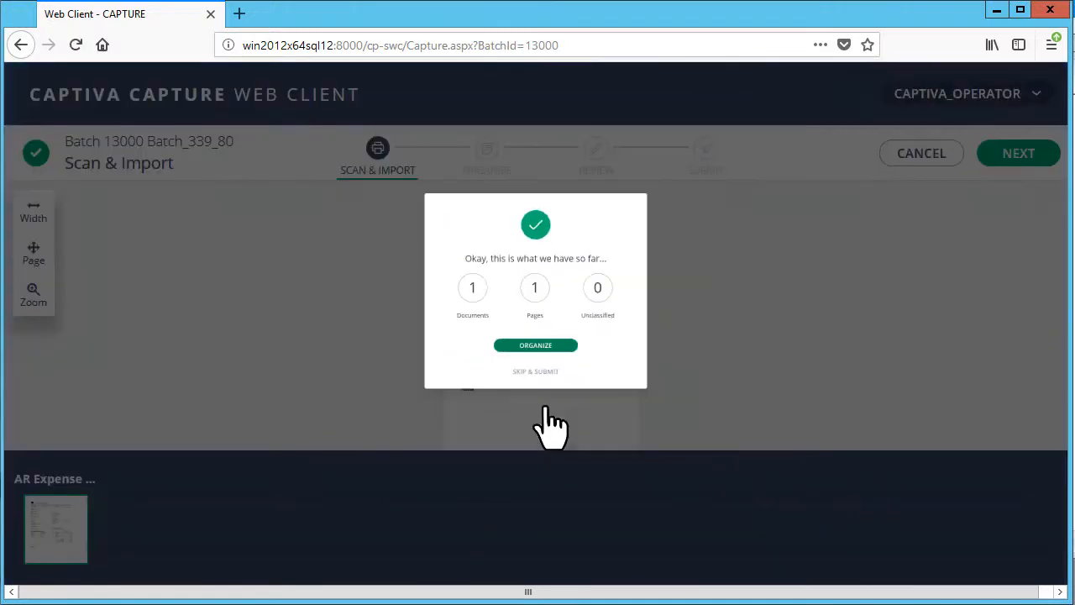
left_click(535, 344)
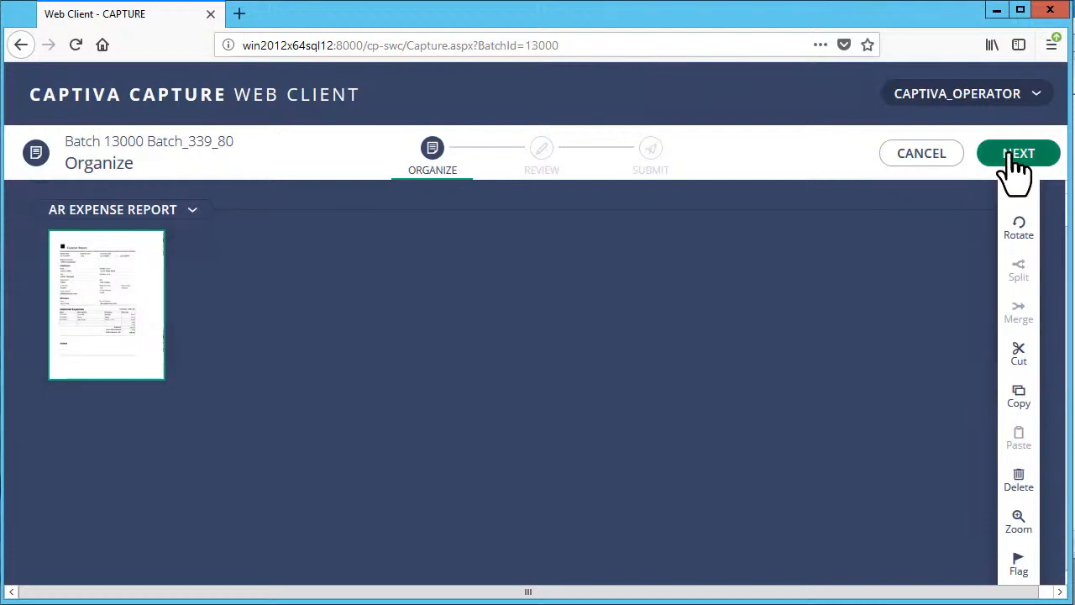
left_click(1018, 153)
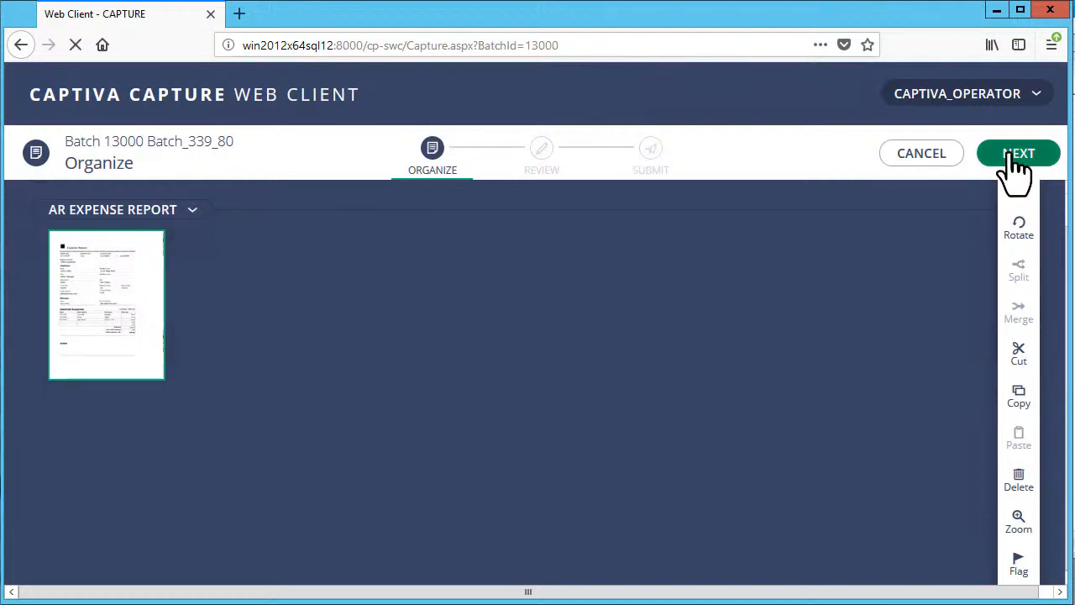
Advance Batch_339_80 from Organize to Review, showing the expense report's extracted fields.
left_click(1018, 153)
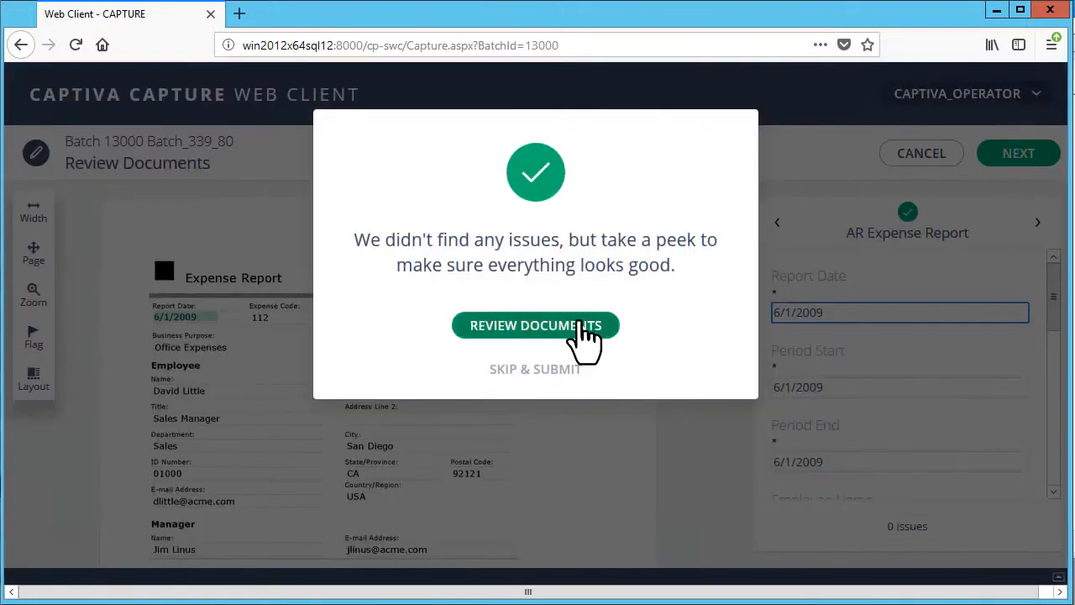
left_click(535, 325)
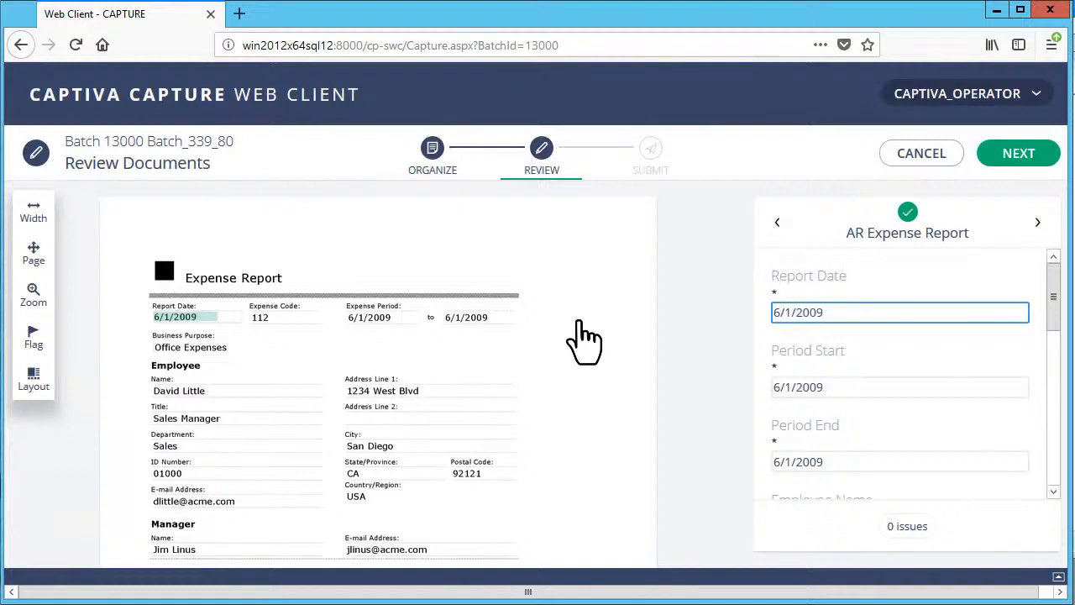
mouse_move(644, 487)
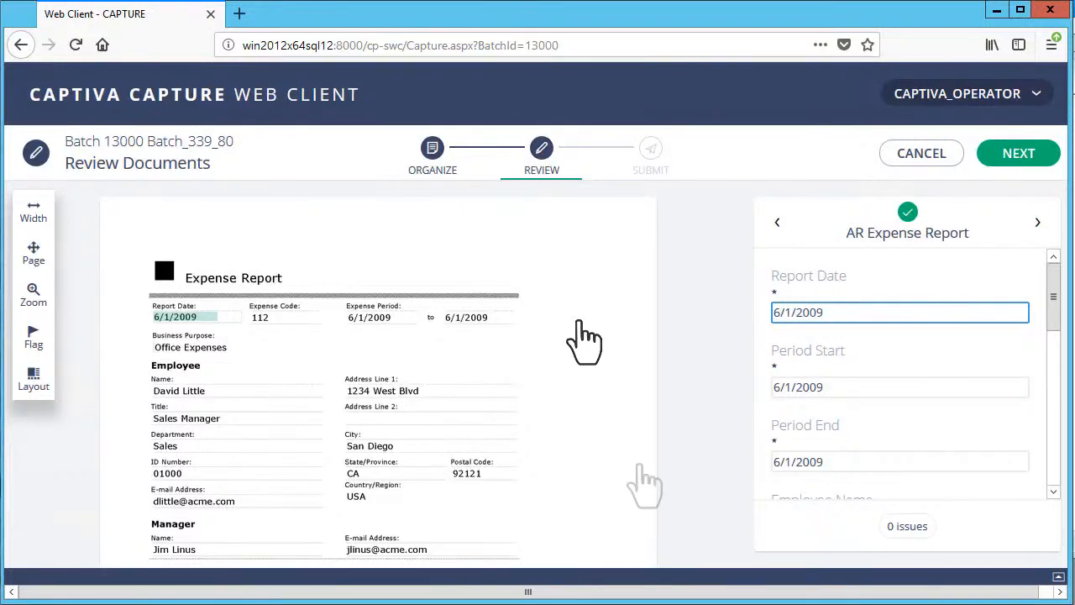
Set the Subtotal Cost in the itemized expenses table to 188.90 and finish editing.
scroll("down", 3)
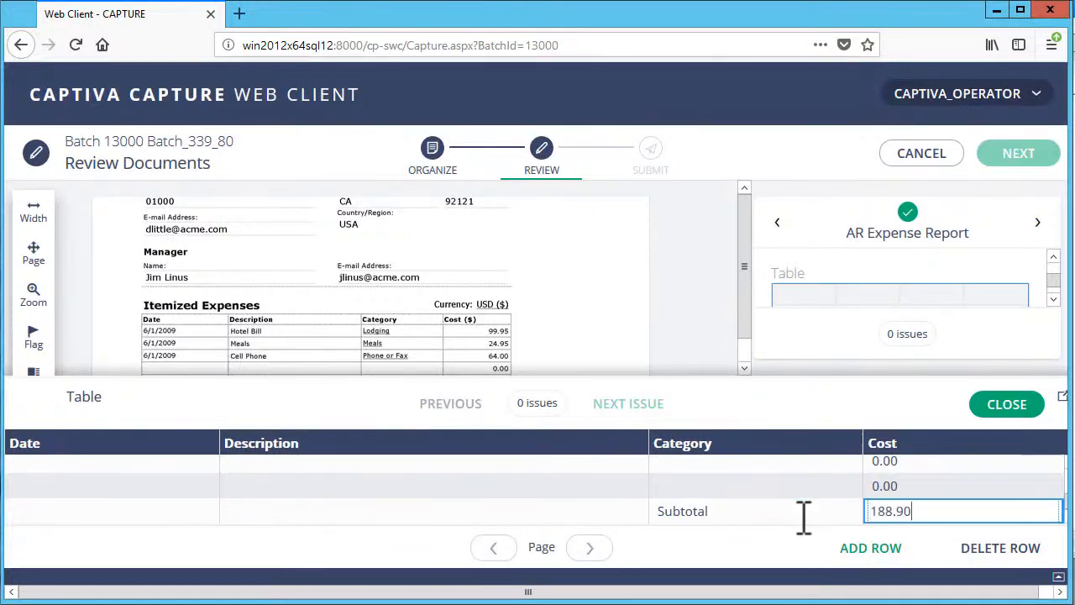
mouse_move(815, 579)
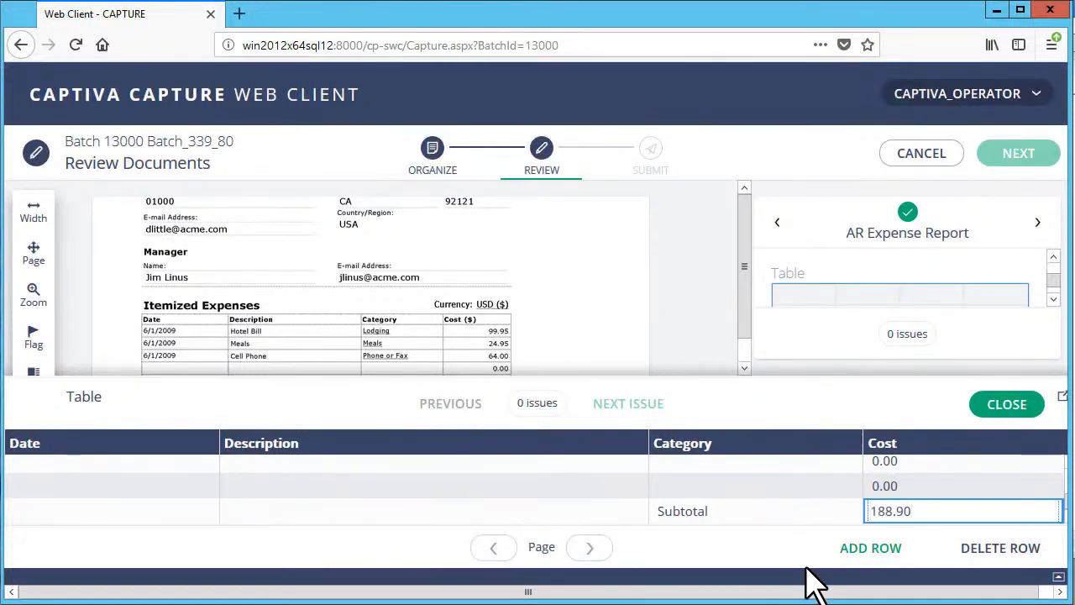
left_click(1006, 404)
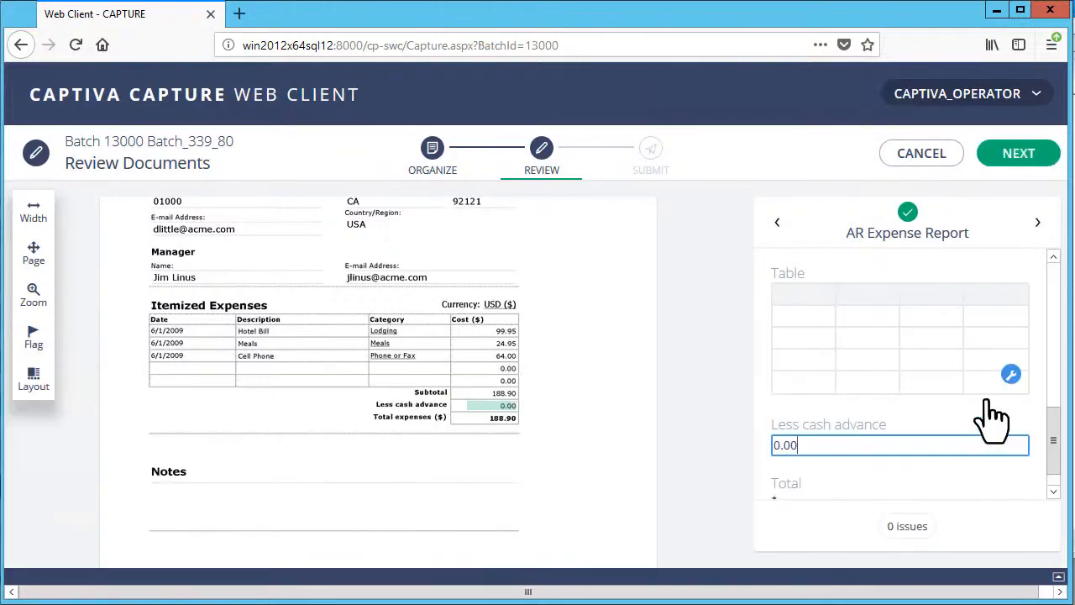
mouse_move(1018, 153)
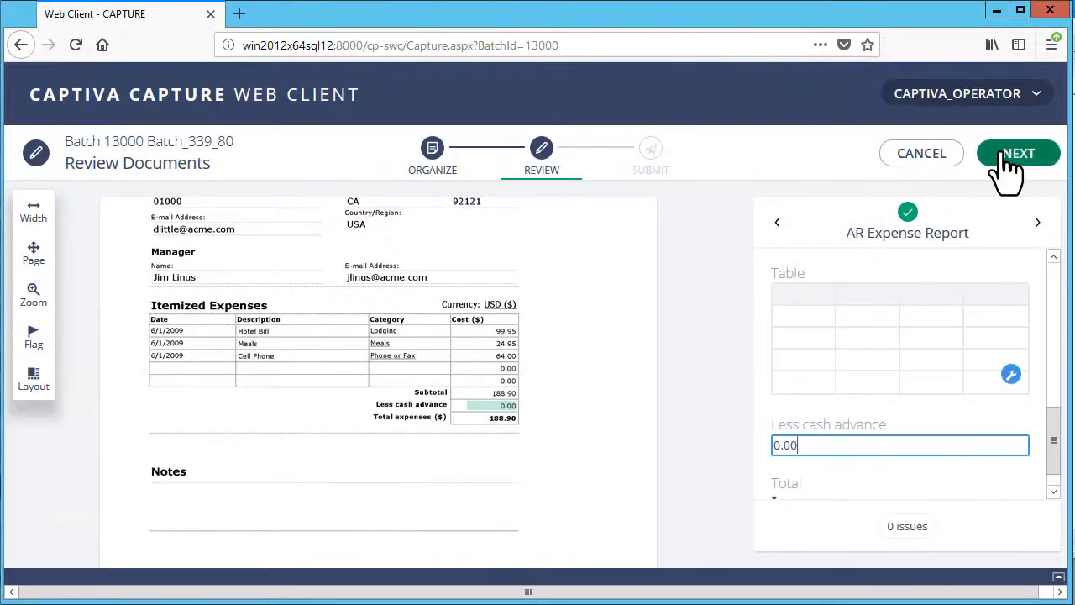
Submit Batch_339_80 and confirm its documents were submitted successfully.
left_click(1019, 152)
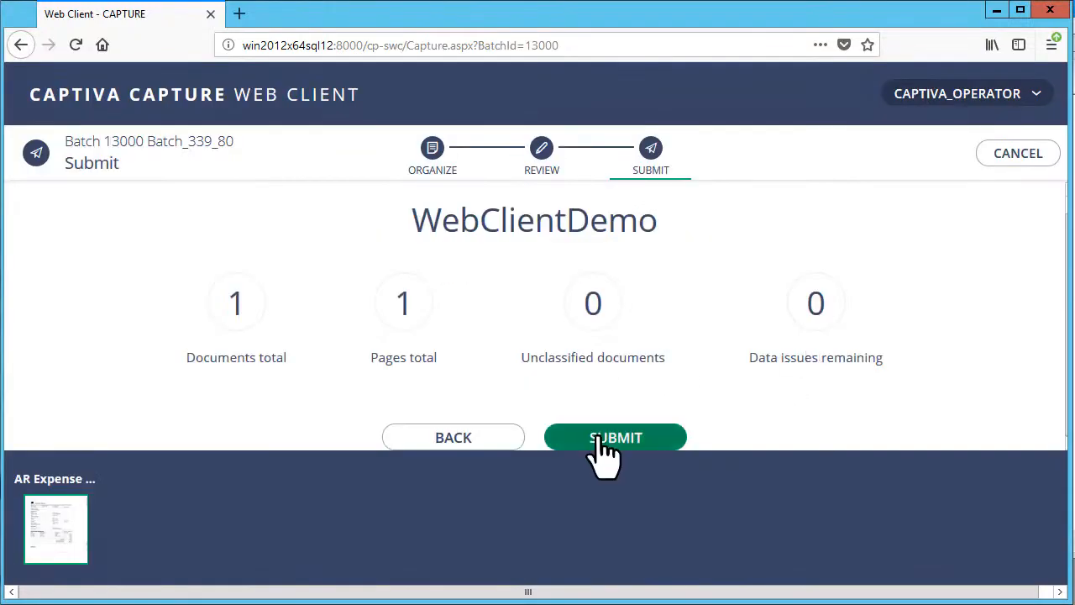
left_click(615, 437)
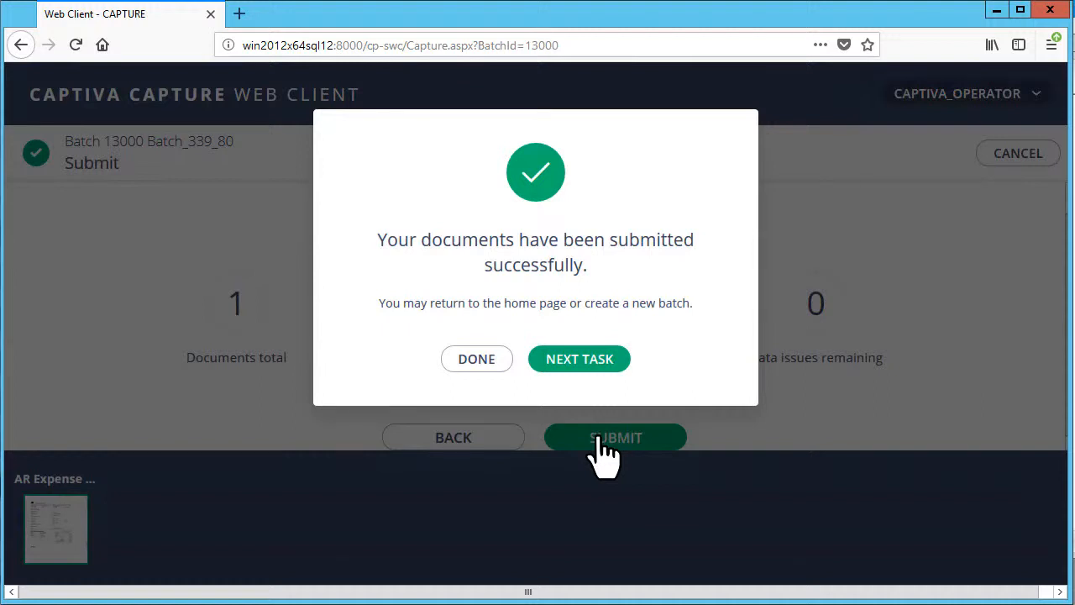
mouse_move(494, 390)
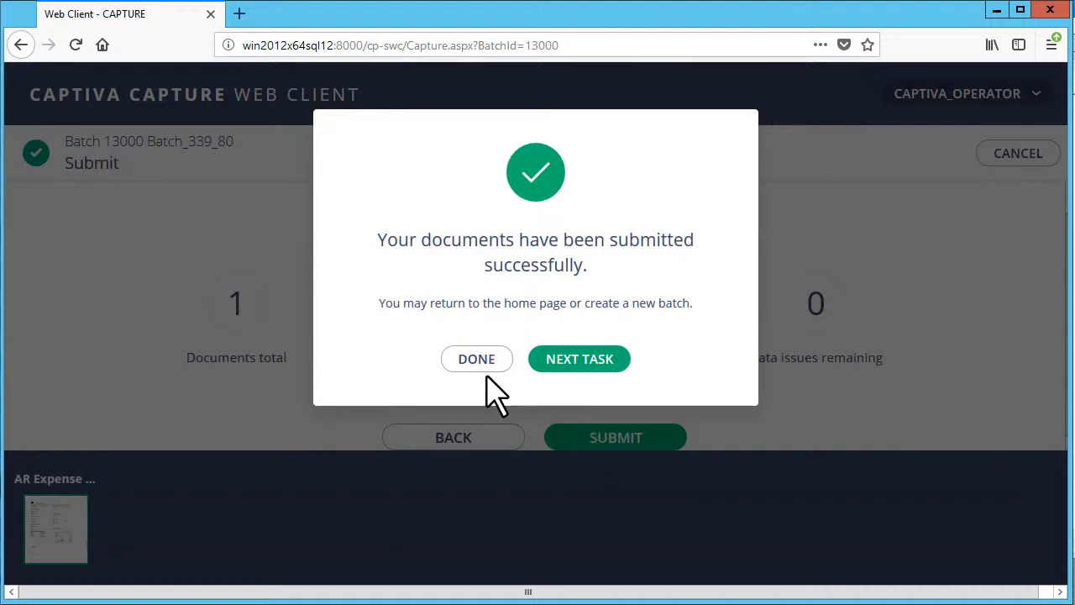